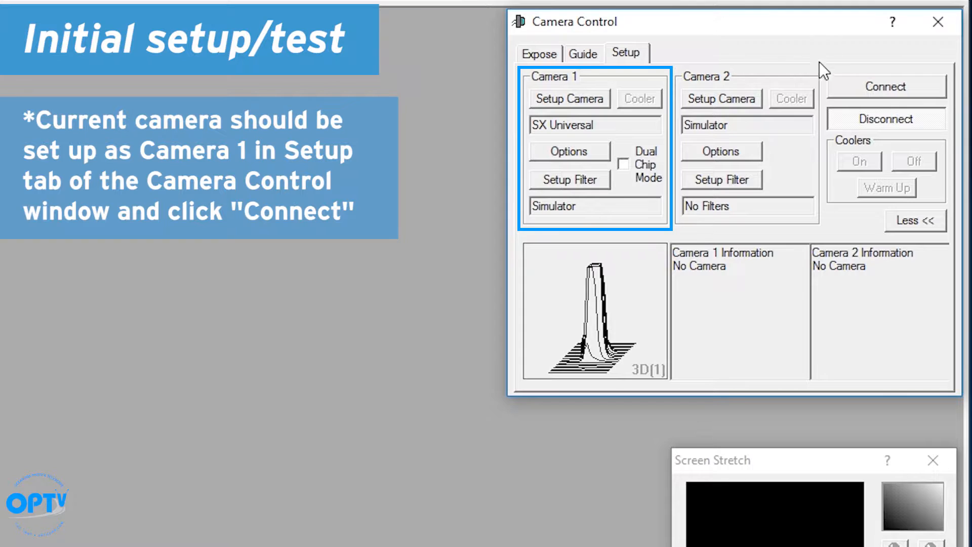
Connect the SX Universal camera and start a 0-second continuous exposure.
left_click(887, 86)
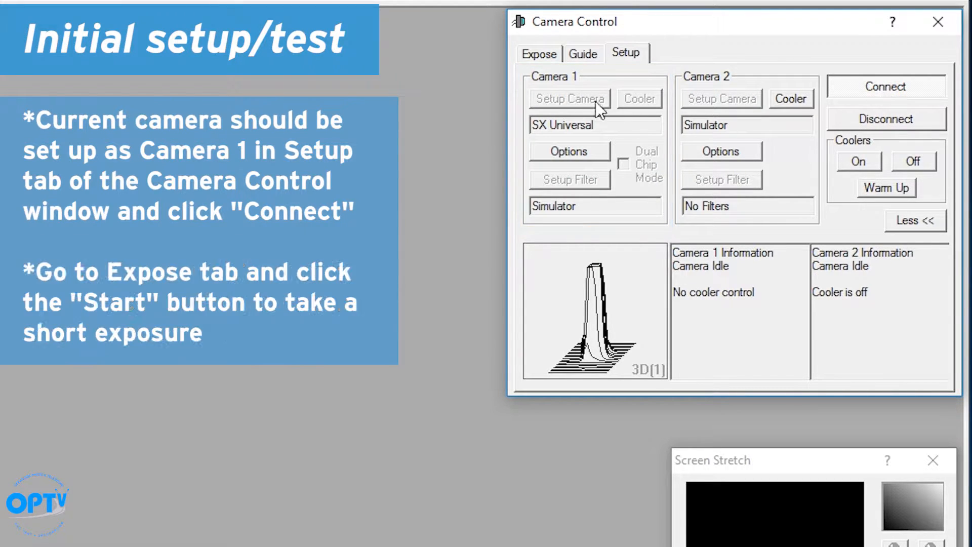
left_click(539, 53)
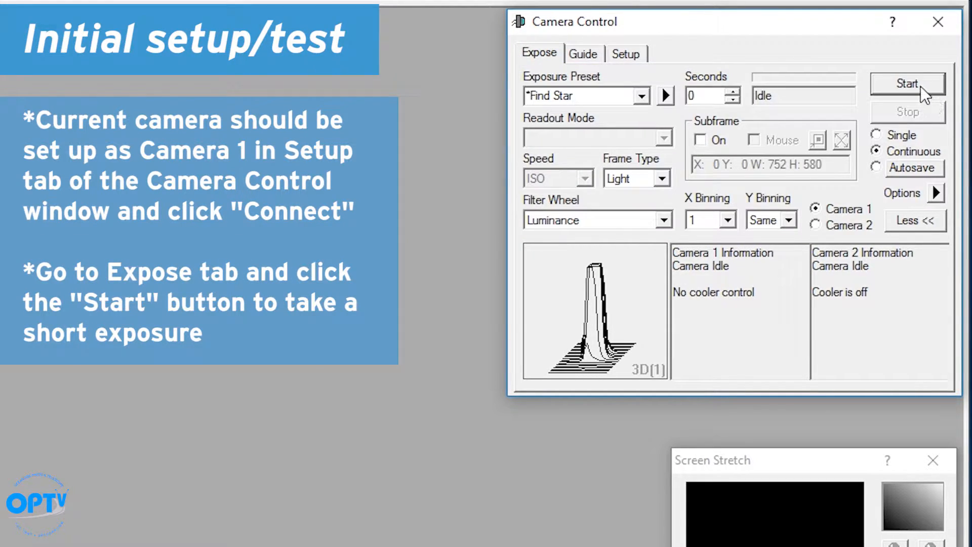
left_click(907, 83)
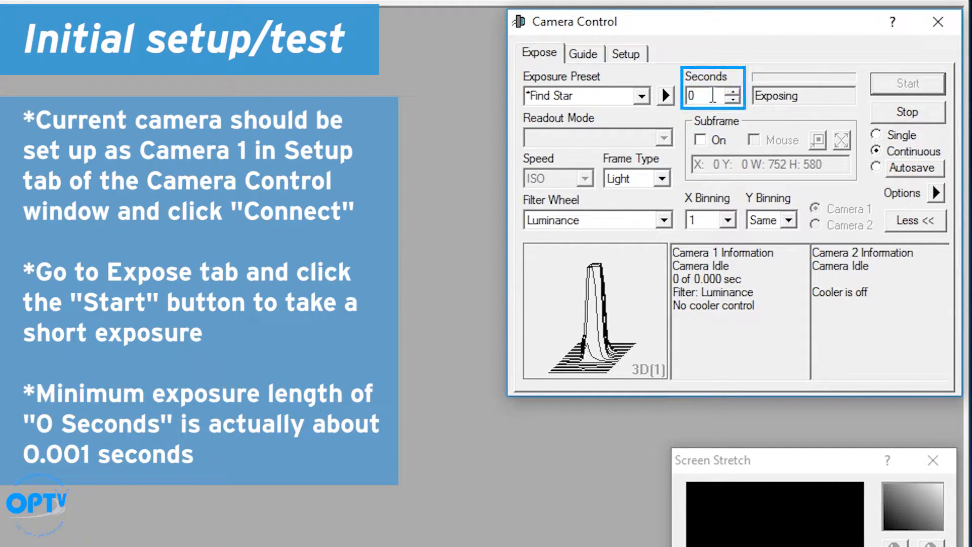
mouse_move(706, 95)
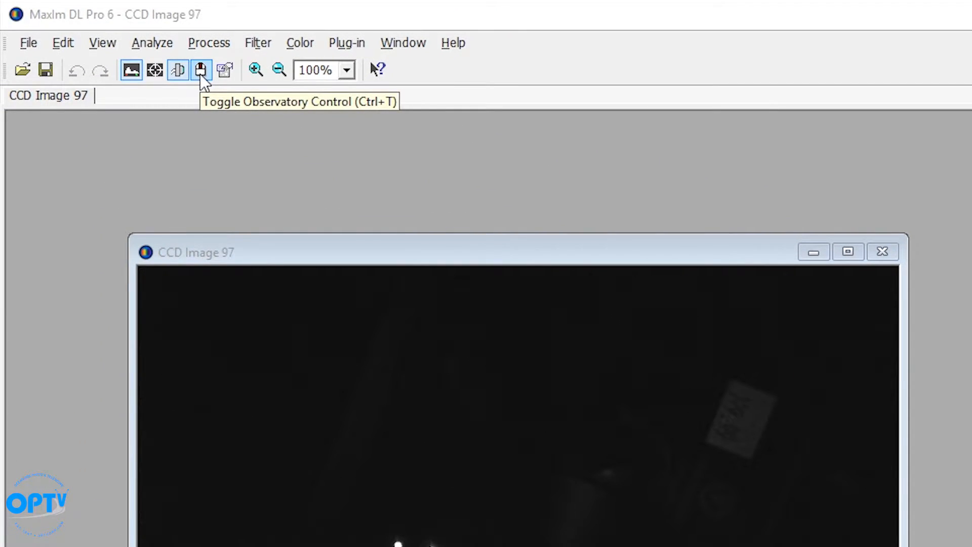
In the Observatory Setup tab, choose the Optec TCF-S device for Focuser 1 and view its properties.
left_click(199, 70)
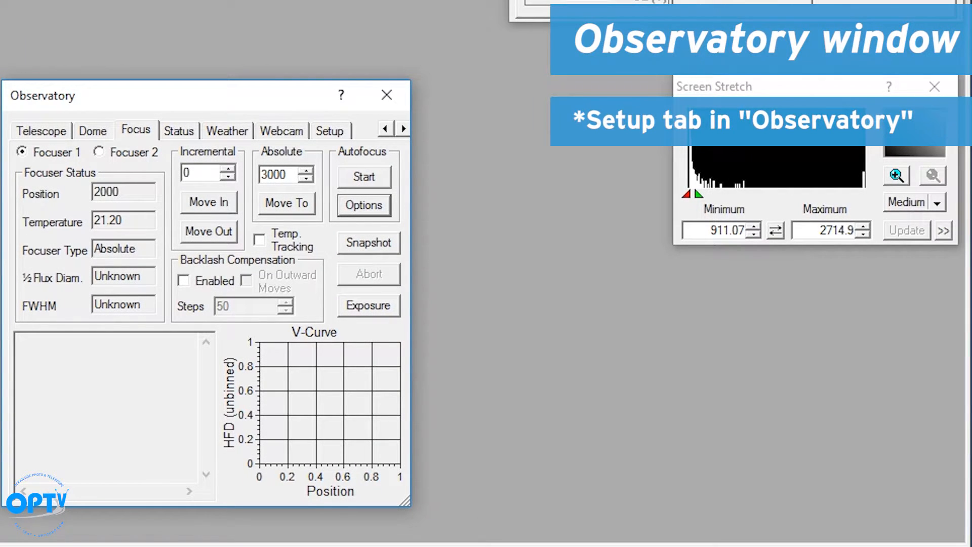
left_click(329, 130)
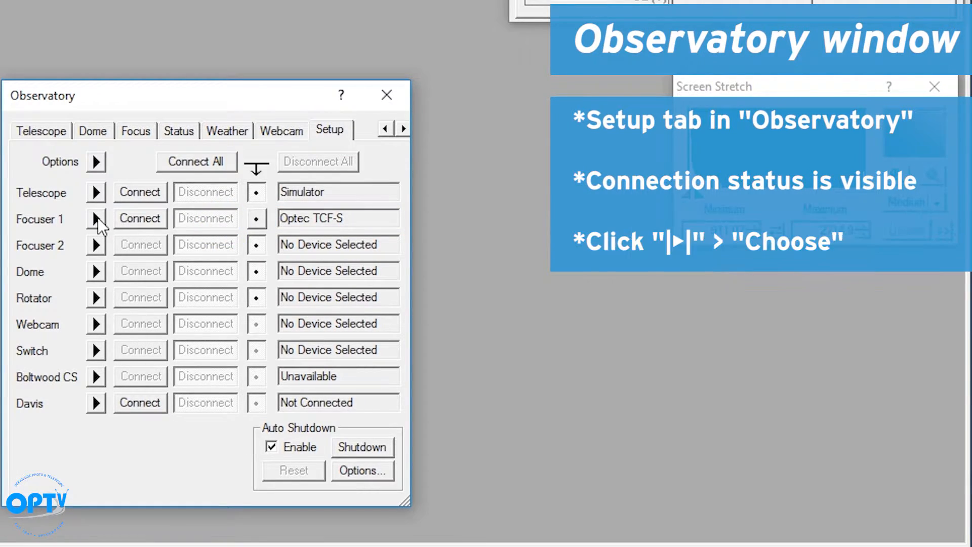
left_click(96, 219)
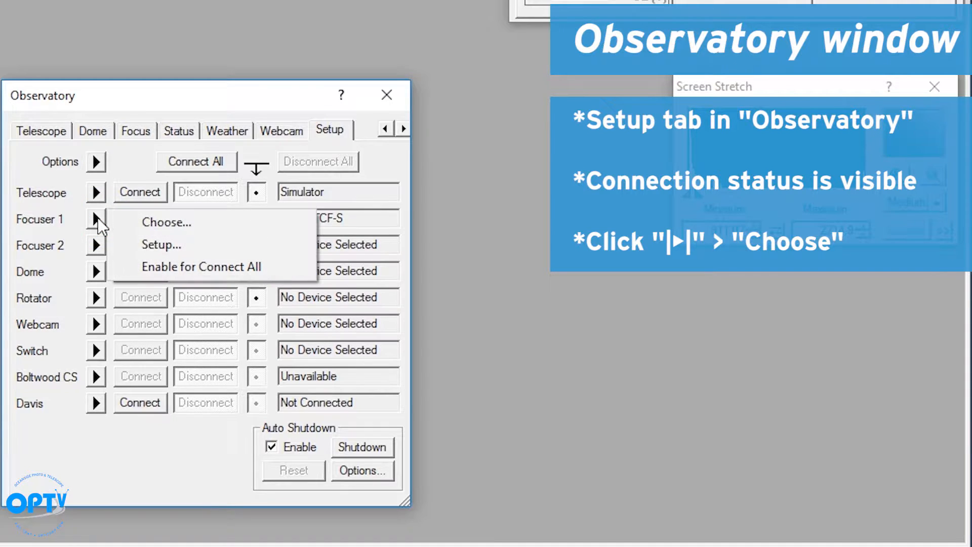
left_click(166, 222)
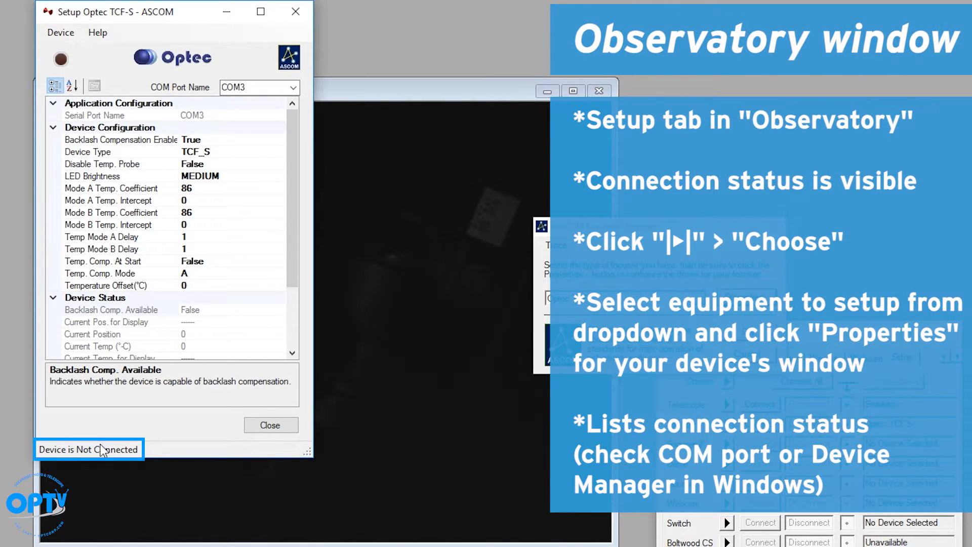
Connect the Optec TCF-S on COM3, close its setup, and connect Focuser 1.
left_click(61, 32)
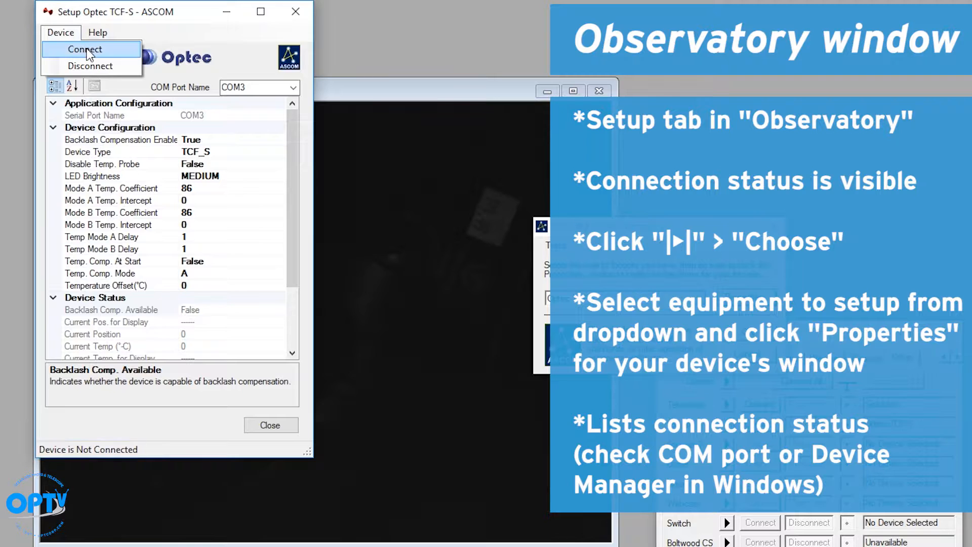
left_click(89, 49)
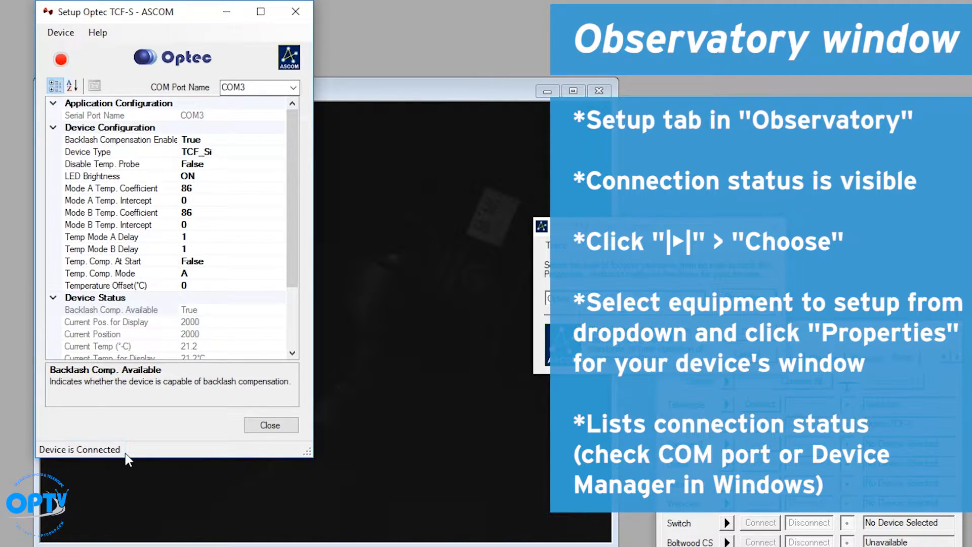
left_click(249, 87)
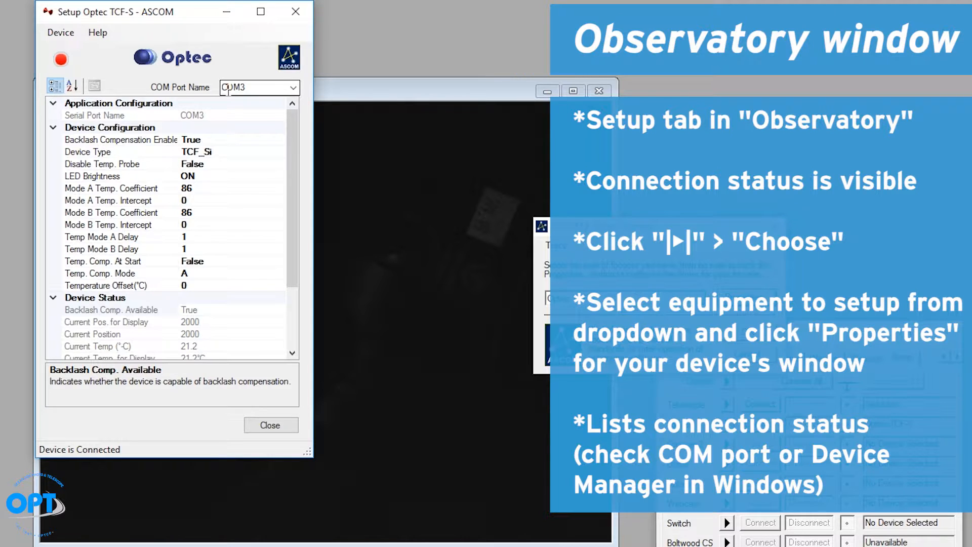
left_click(293, 87)
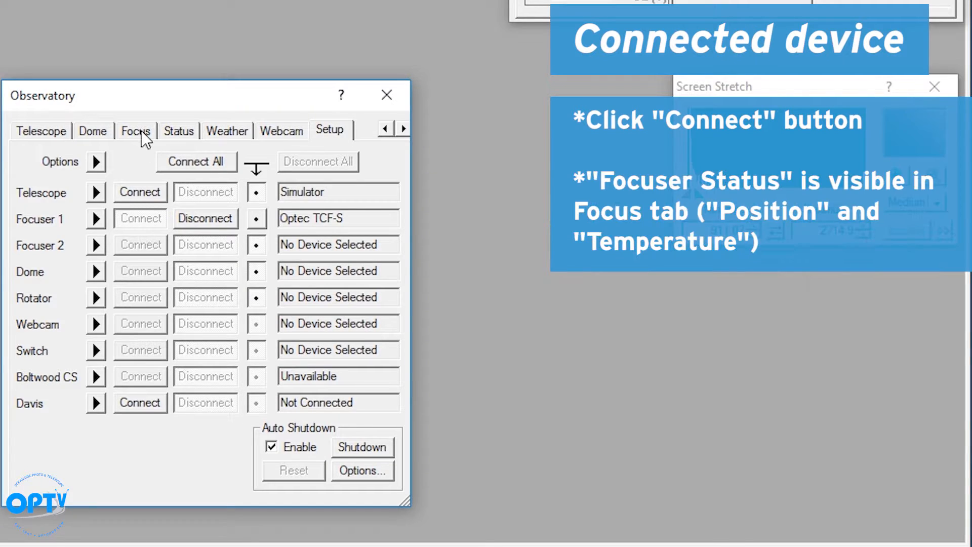
Show the Focus tab's Focuser 1 status: position 2000, temperature 21.10, absolute type.
left_click(136, 130)
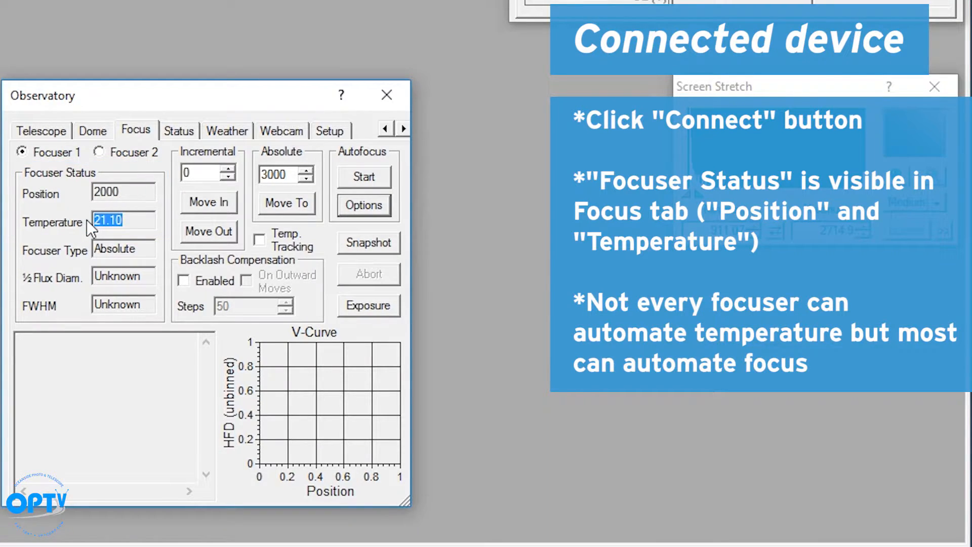
mouse_move(98, 238)
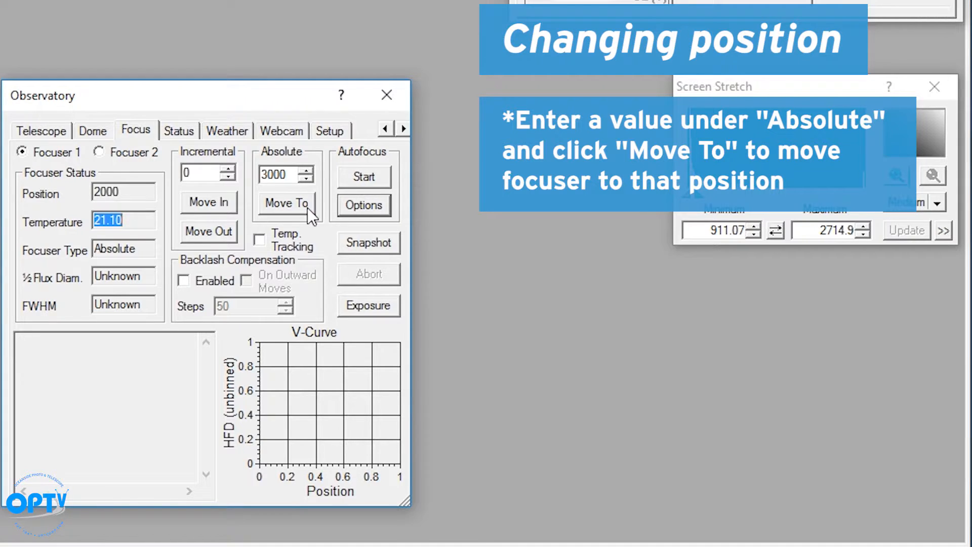
Move the focuser to absolute position 3000 and stop the continuous camera exposures.
left_click(287, 204)
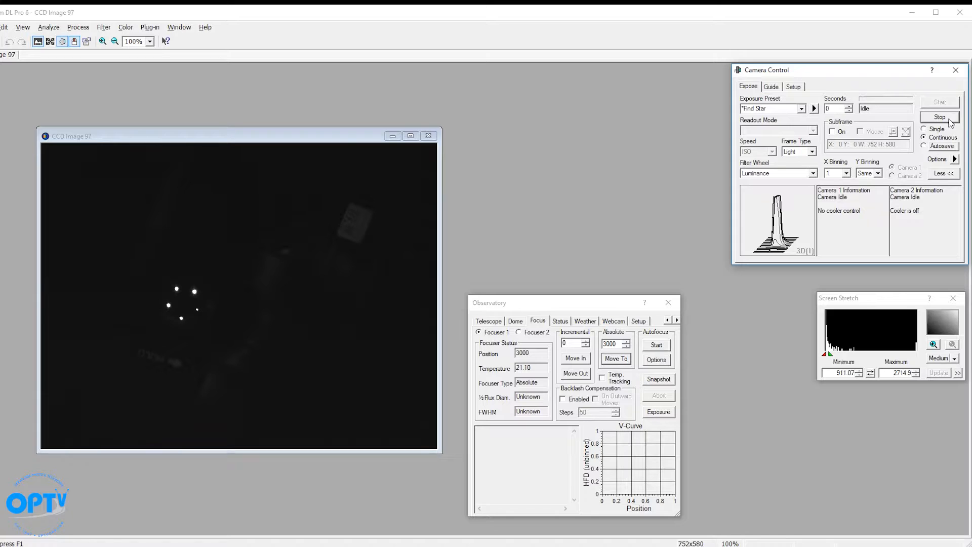
left_click(939, 101)
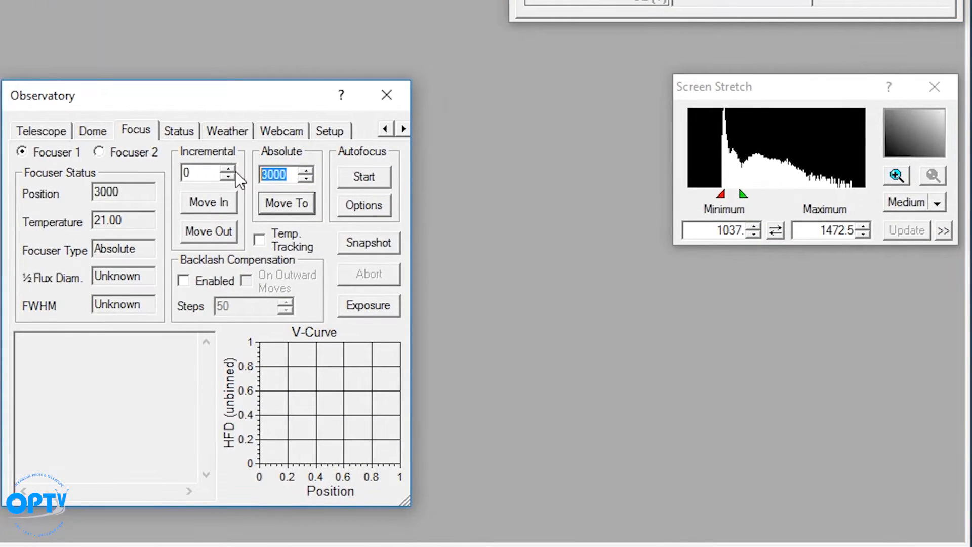
Enter 2500 as the absolute focuser position and move there.
type("25")
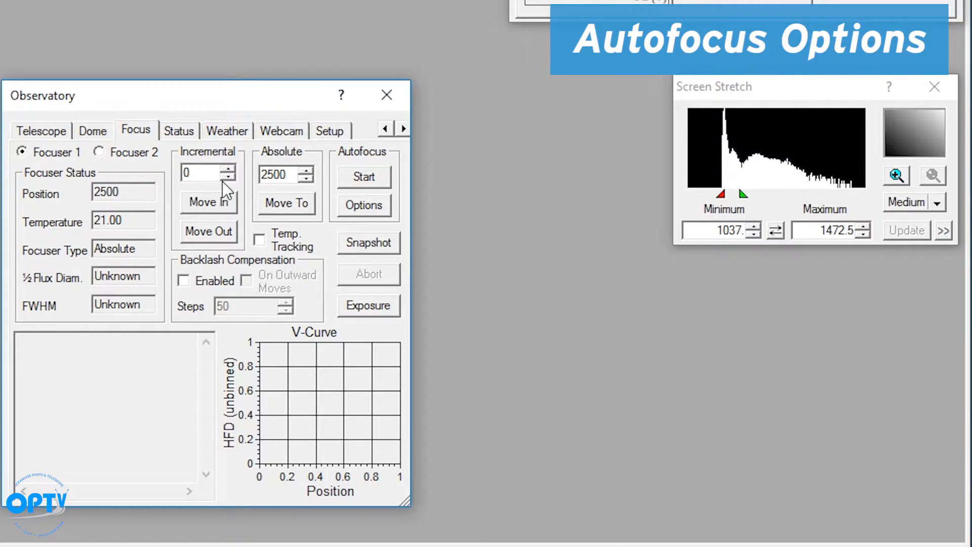
Configure autofocus with the 2.177-micron built-in step size, Move In, focal ratio 5, and target HFD 12.
left_click(363, 205)
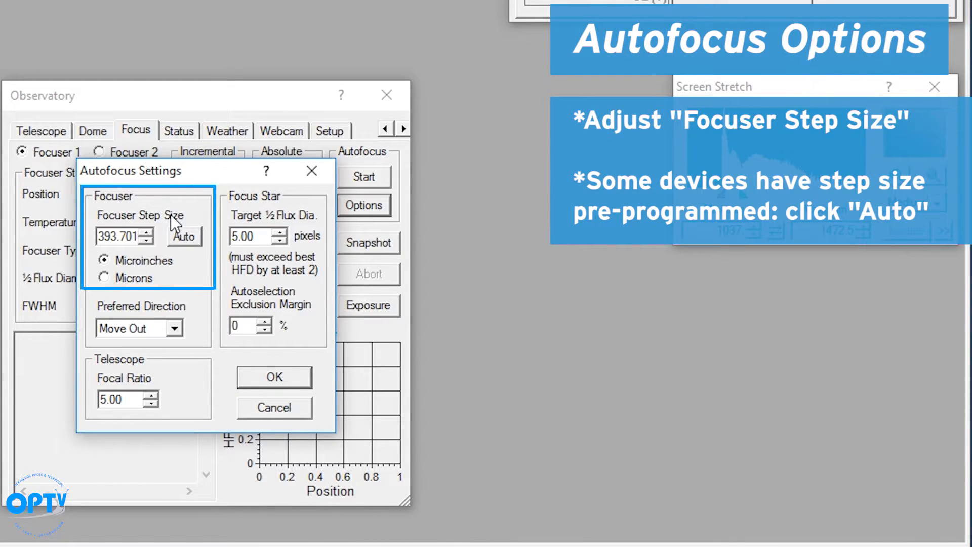
left_click(104, 278)
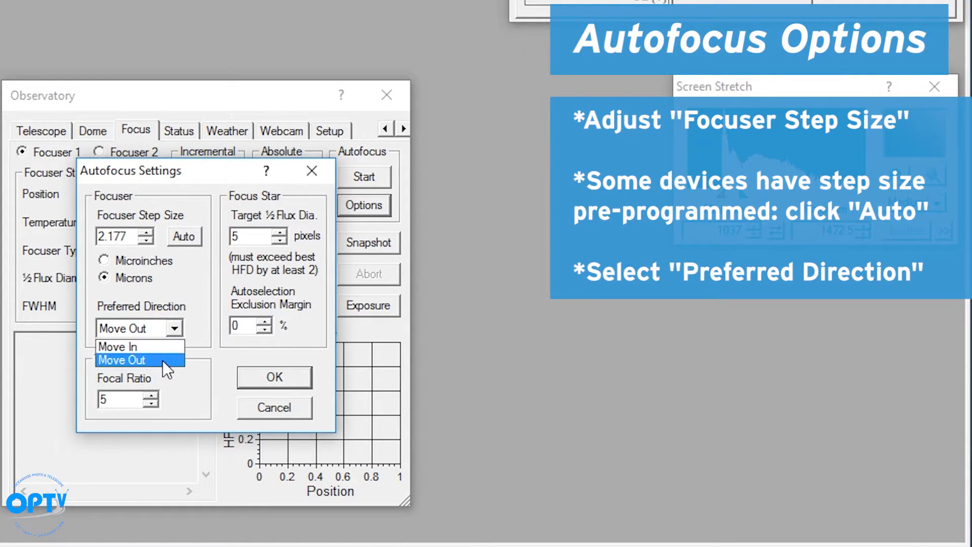
left_click(118, 347)
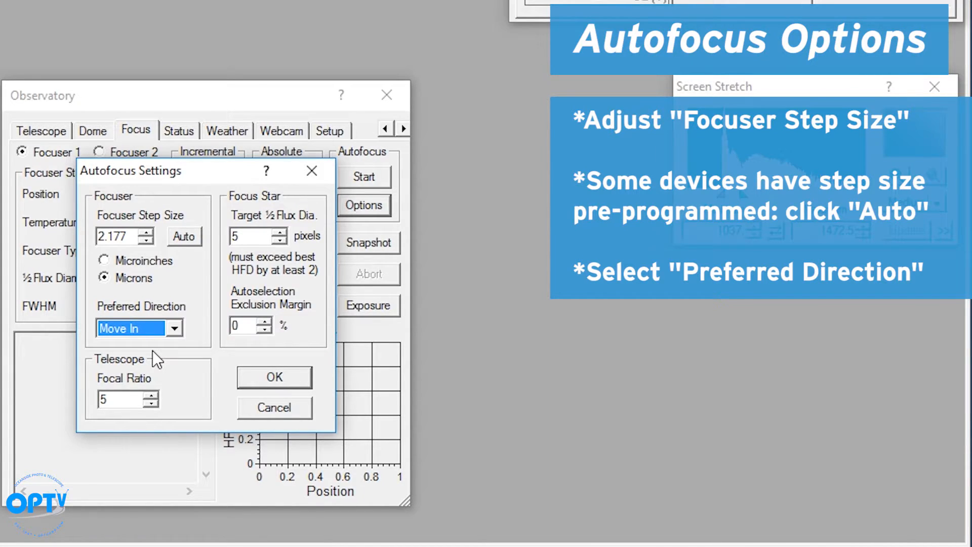
left_click(122, 399)
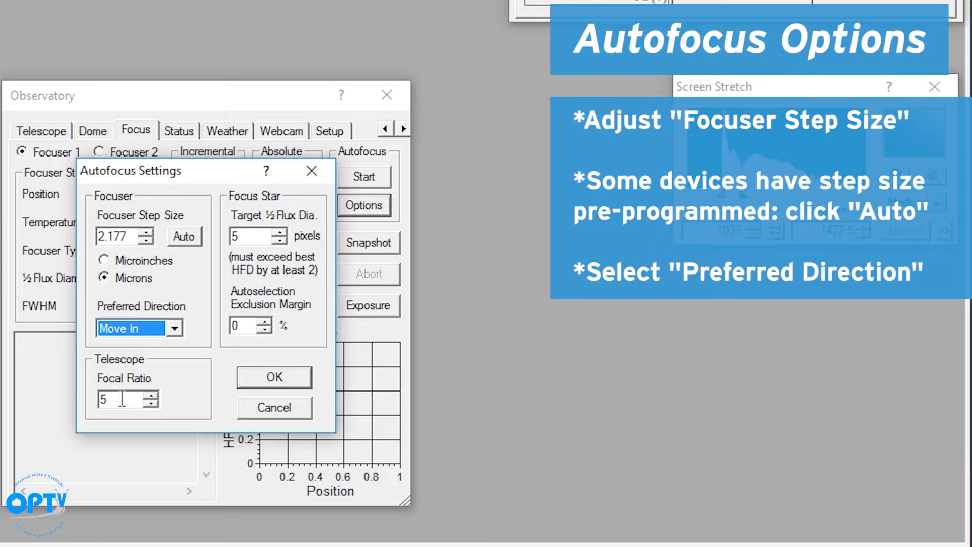
left_click(119, 400)
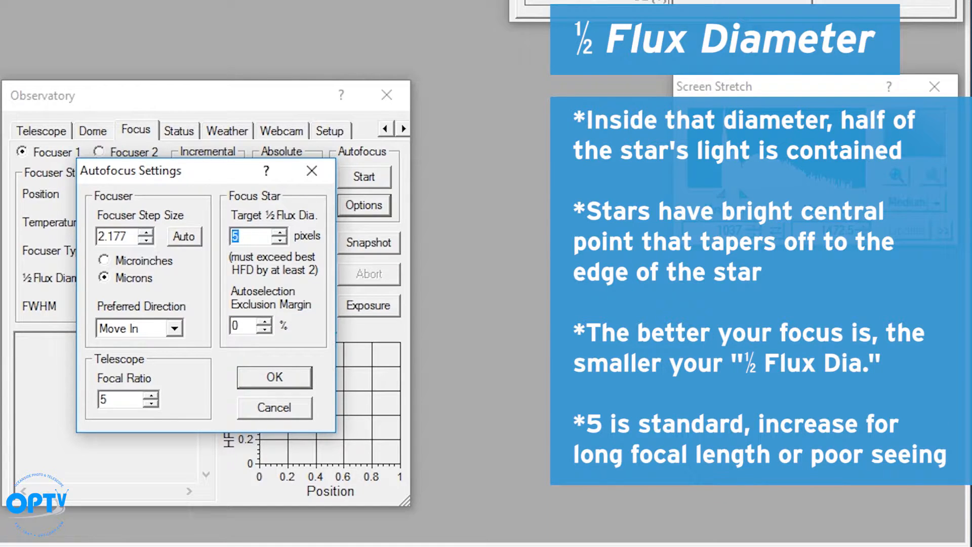
type("12")
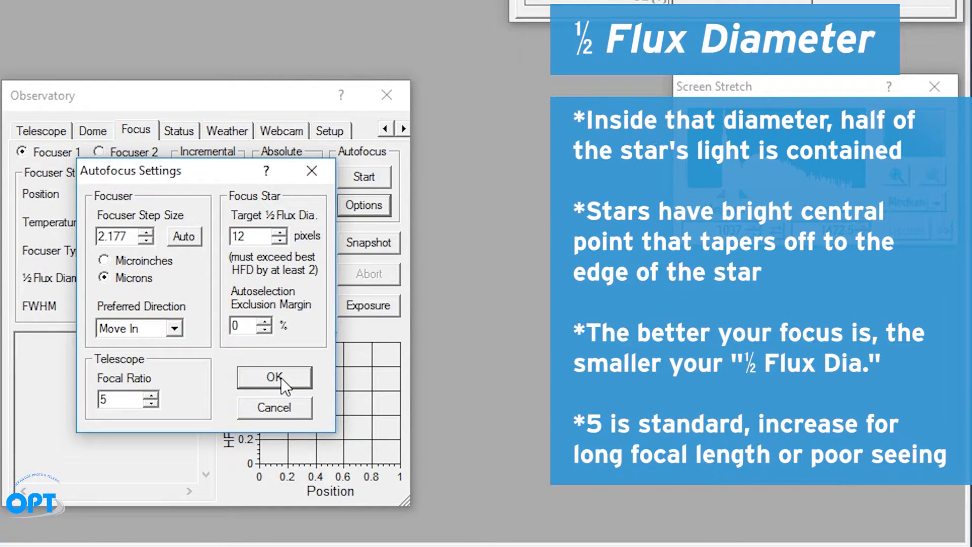
left_click(274, 376)
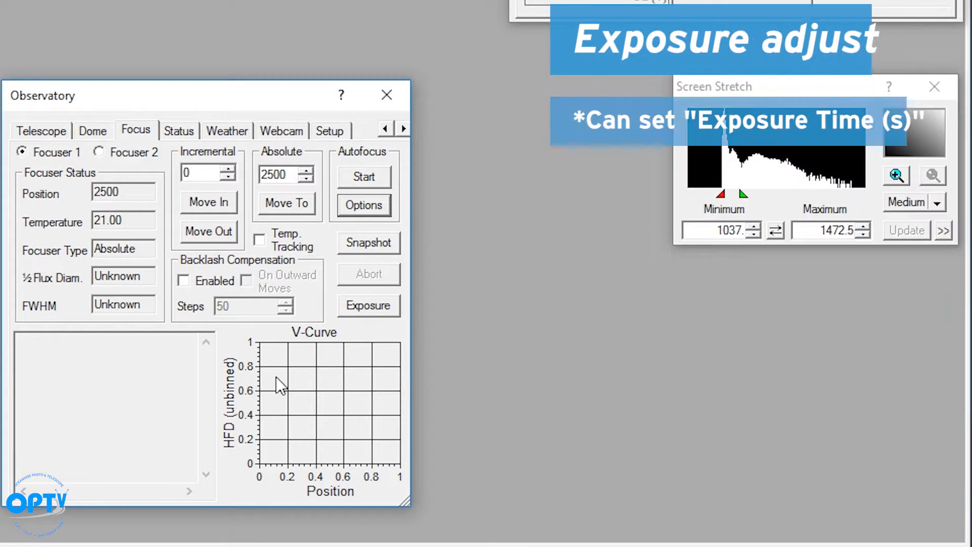
Enter 0.0001 s as the refinement Exposure Time and confirm the dialog.
left_click(369, 305)
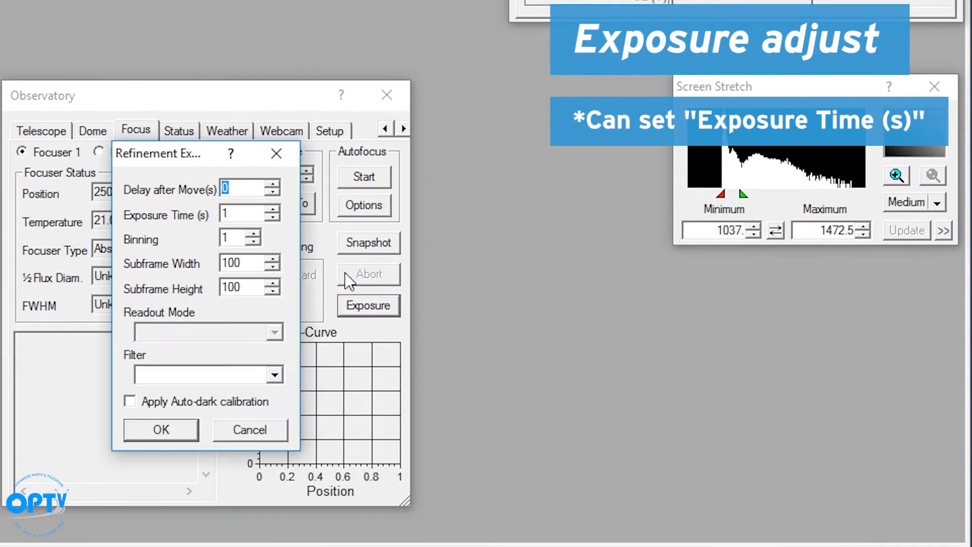
left_click(241, 213)
type("0.0001")
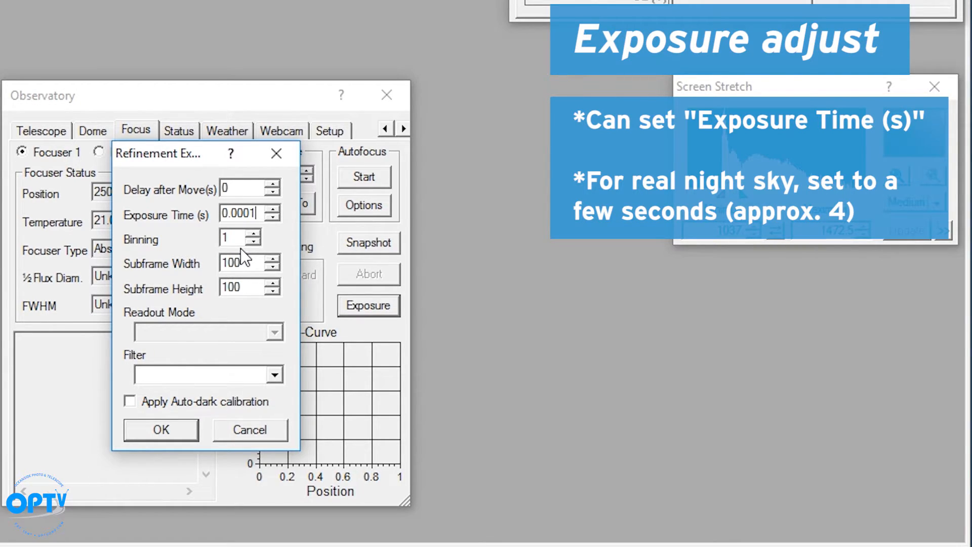
mouse_move(213, 373)
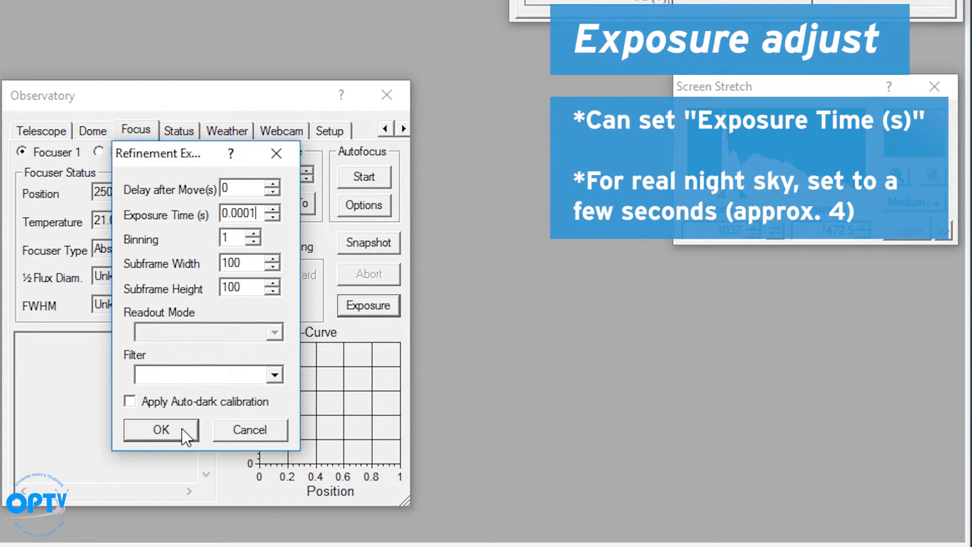
left_click(161, 430)
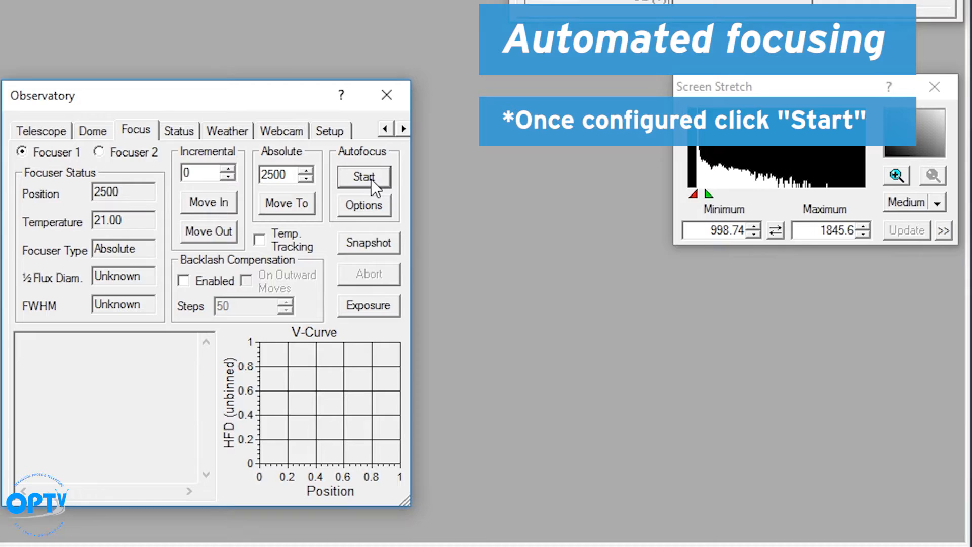
Start the Autofocus run from the Focus tab.
left_click(364, 176)
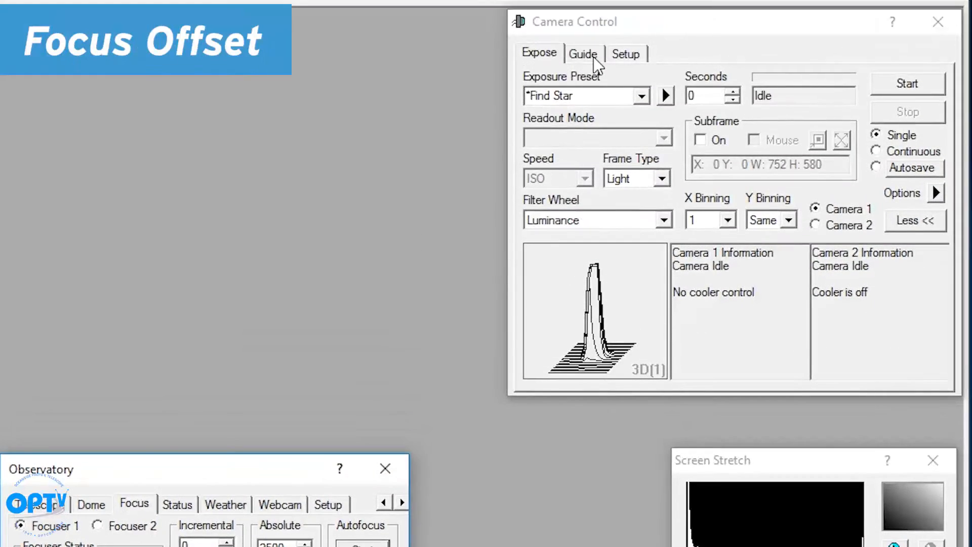
Review the V-curve plot and log reporting optimum focus at position 2071, HFD 3.09.
left_click(626, 53)
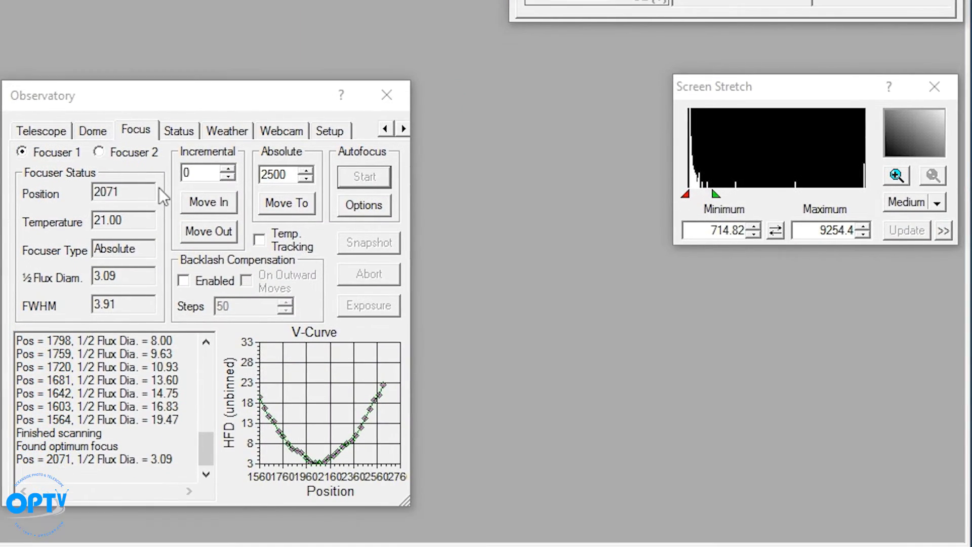
left_click(122, 192)
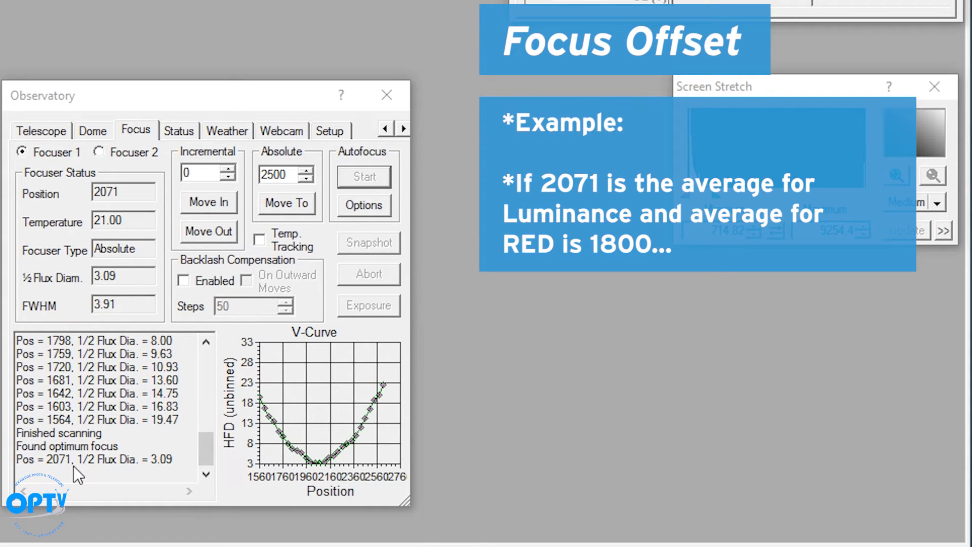
mouse_move(55, 485)
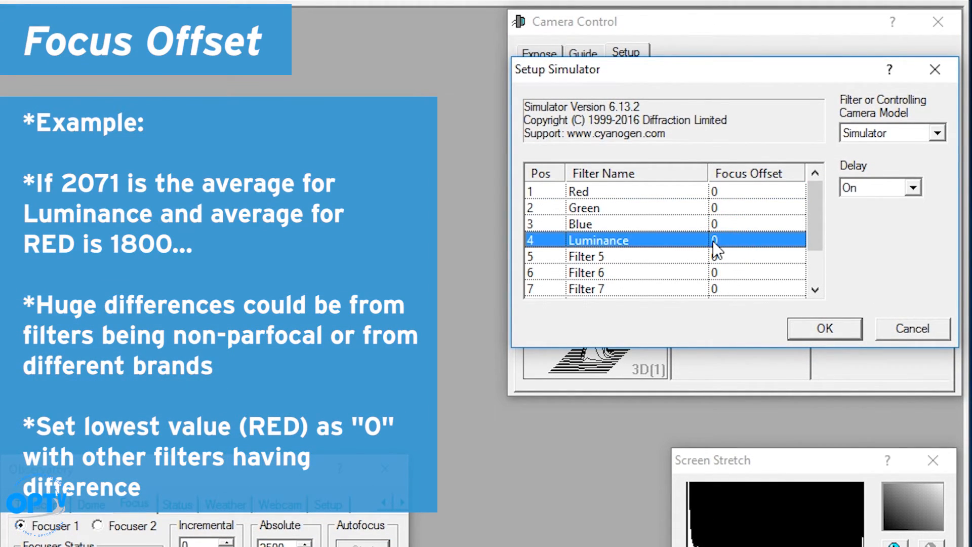
Save a Luminance focus offset of 271 and connect the cameras.
type("271")
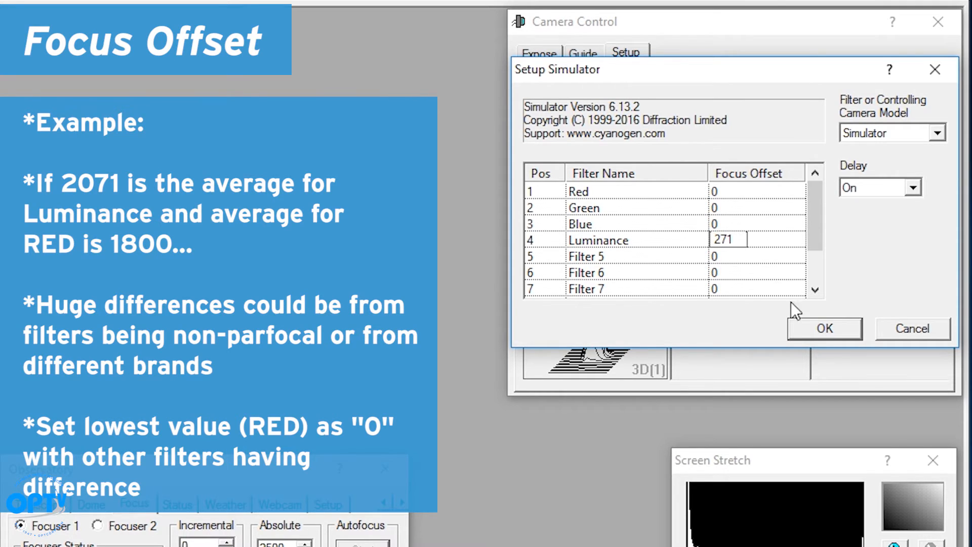
left_click(825, 328)
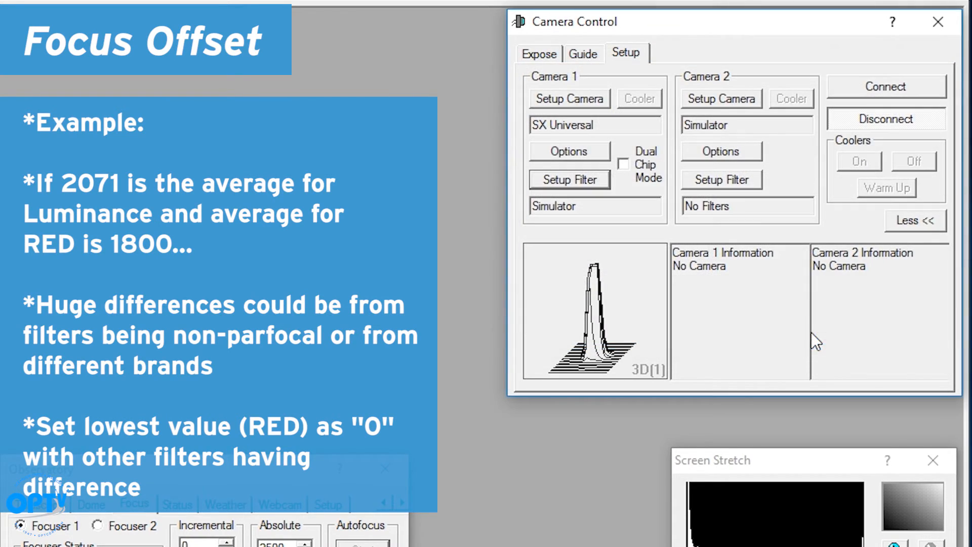
left_click(887, 86)
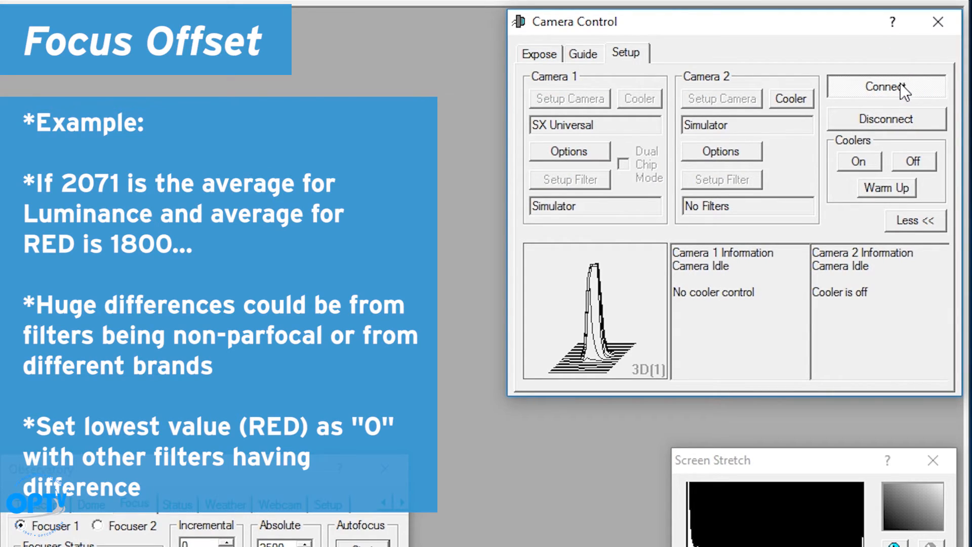
Take test exposures through the Red, then Luminance, filter.
left_click(539, 53)
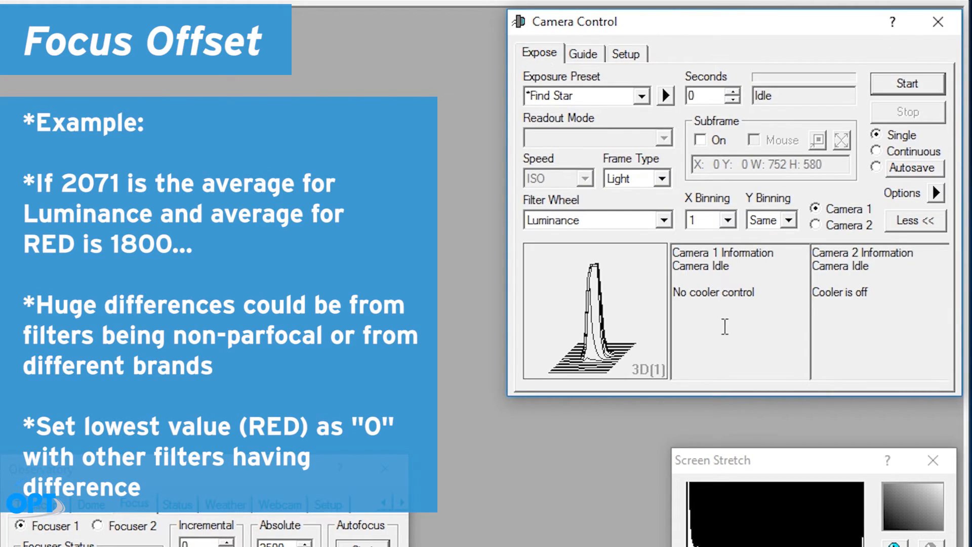
left_click(664, 219)
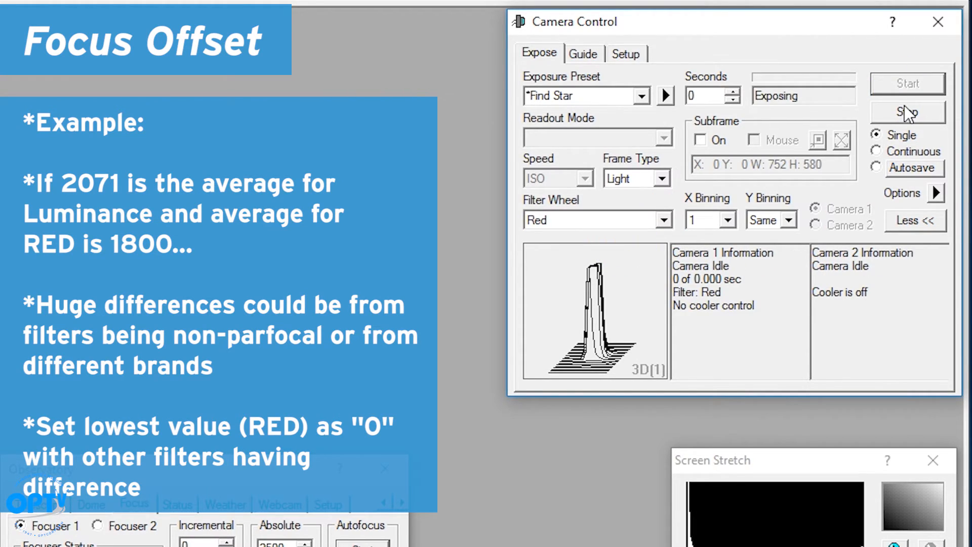
left_click(907, 112)
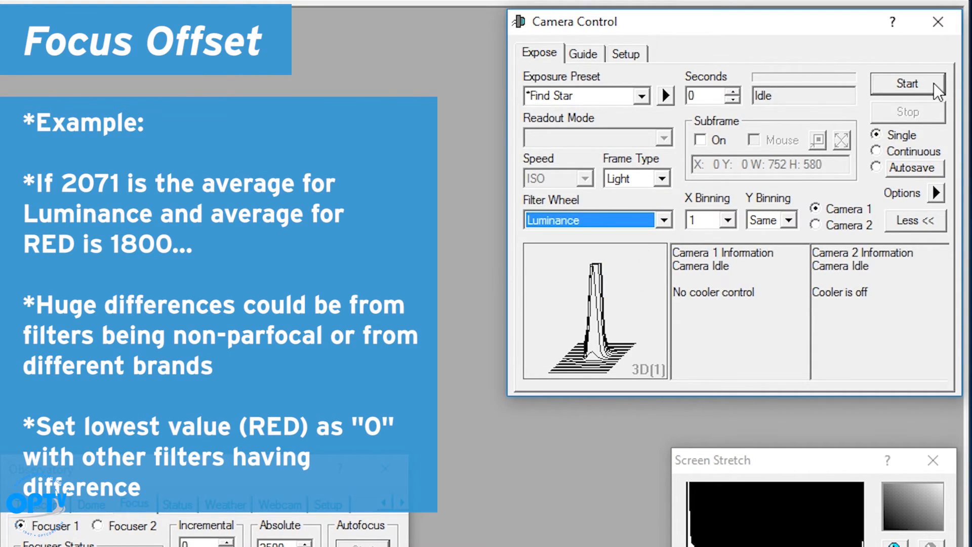
left_click(908, 84)
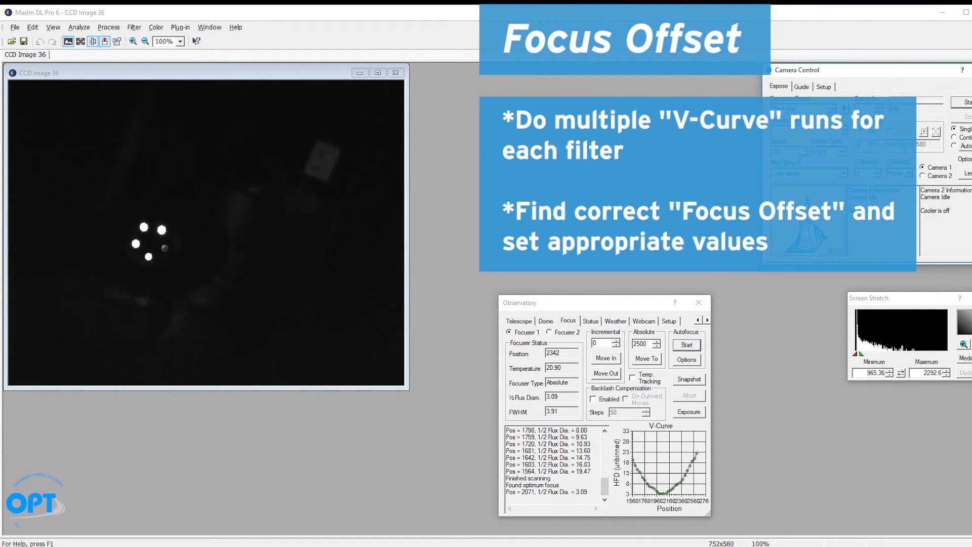
Return Camera Control to its Setup tab, with CCD Image 36 showing stars.
left_click(823, 86)
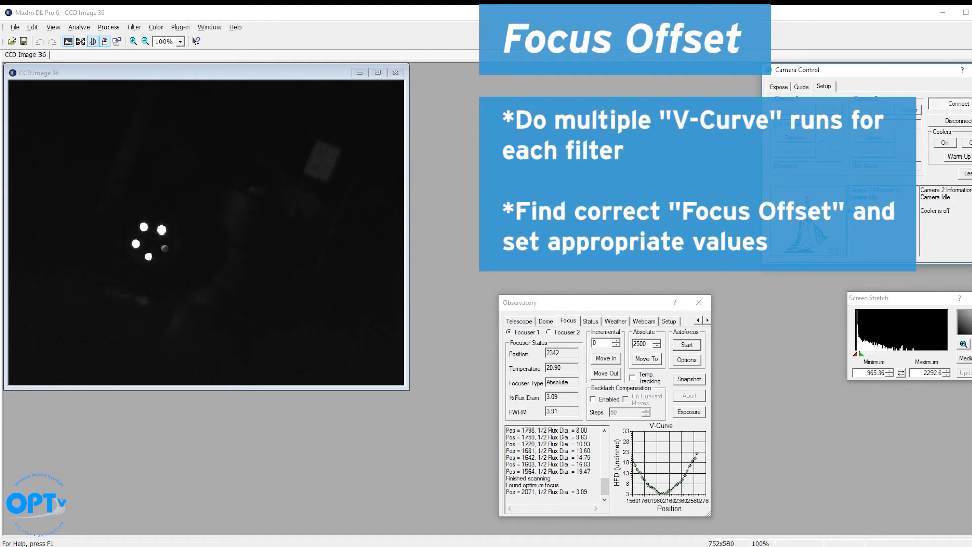